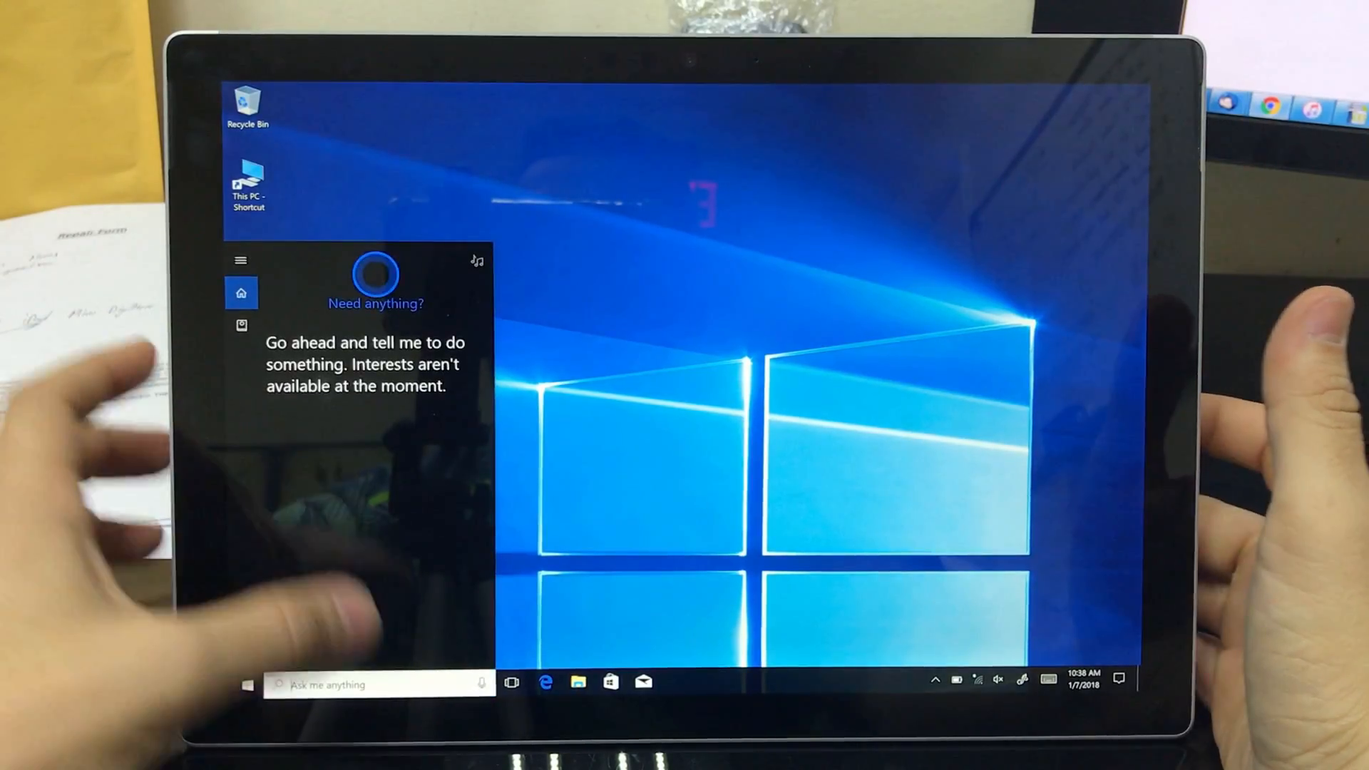
# Step: Search 'reset this PC' from the taskbar and open the Recovery settings result
pyautogui.click(379, 683)
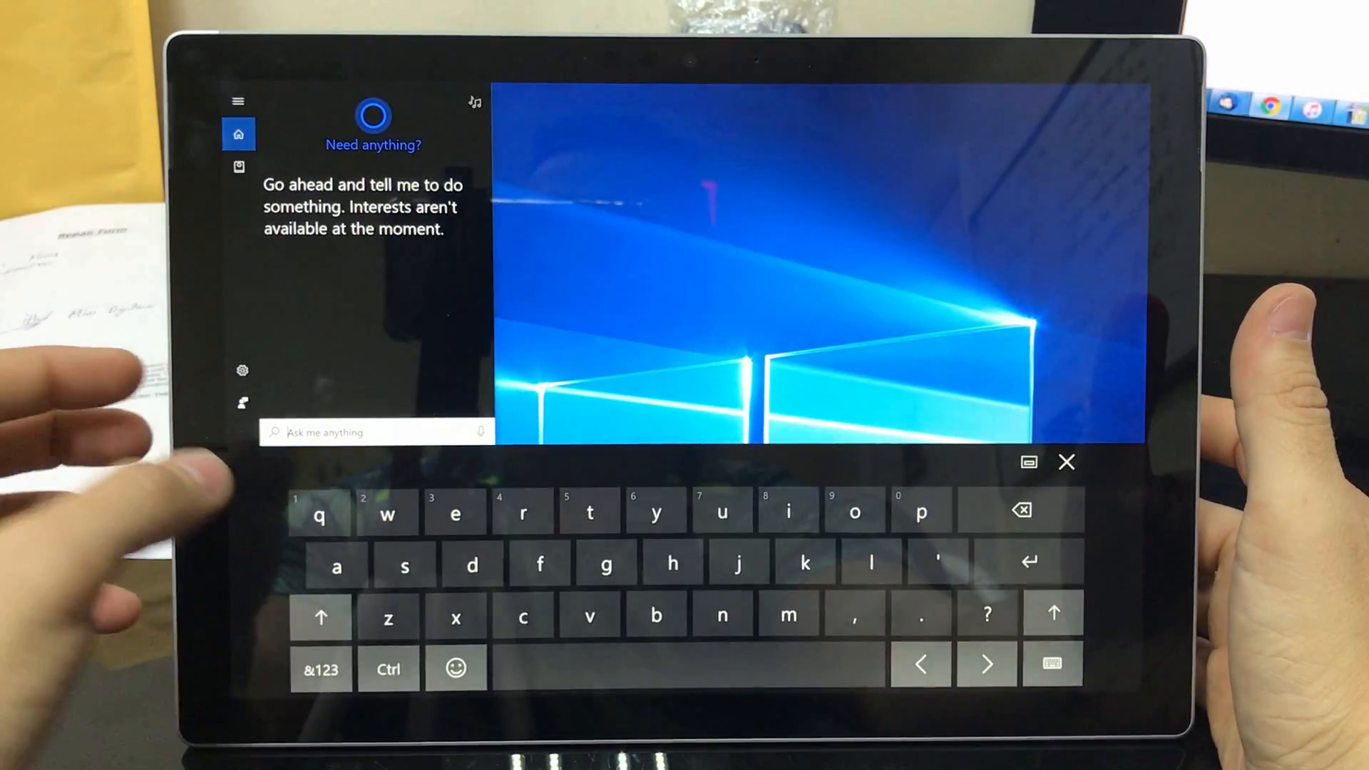
pyautogui.write('remote Desktop Connection')
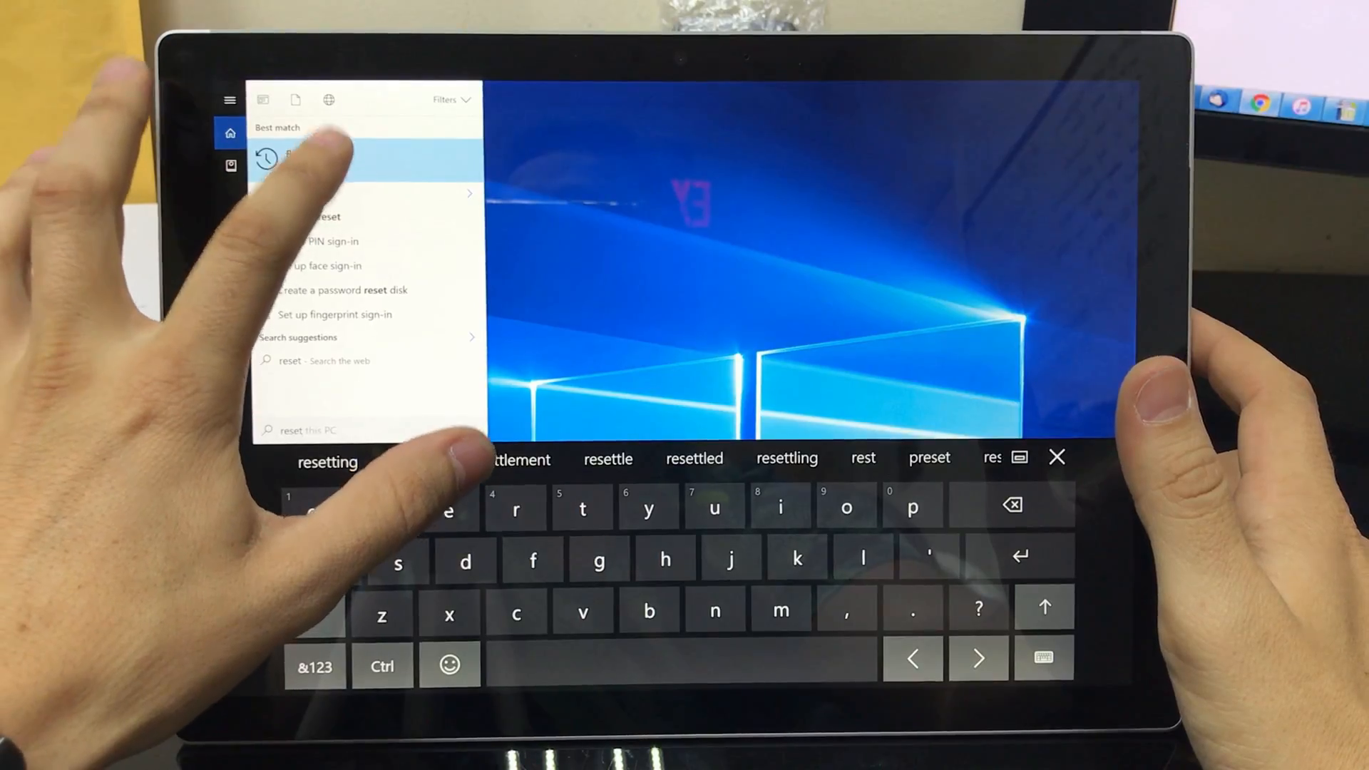
pyautogui.click(332, 157)
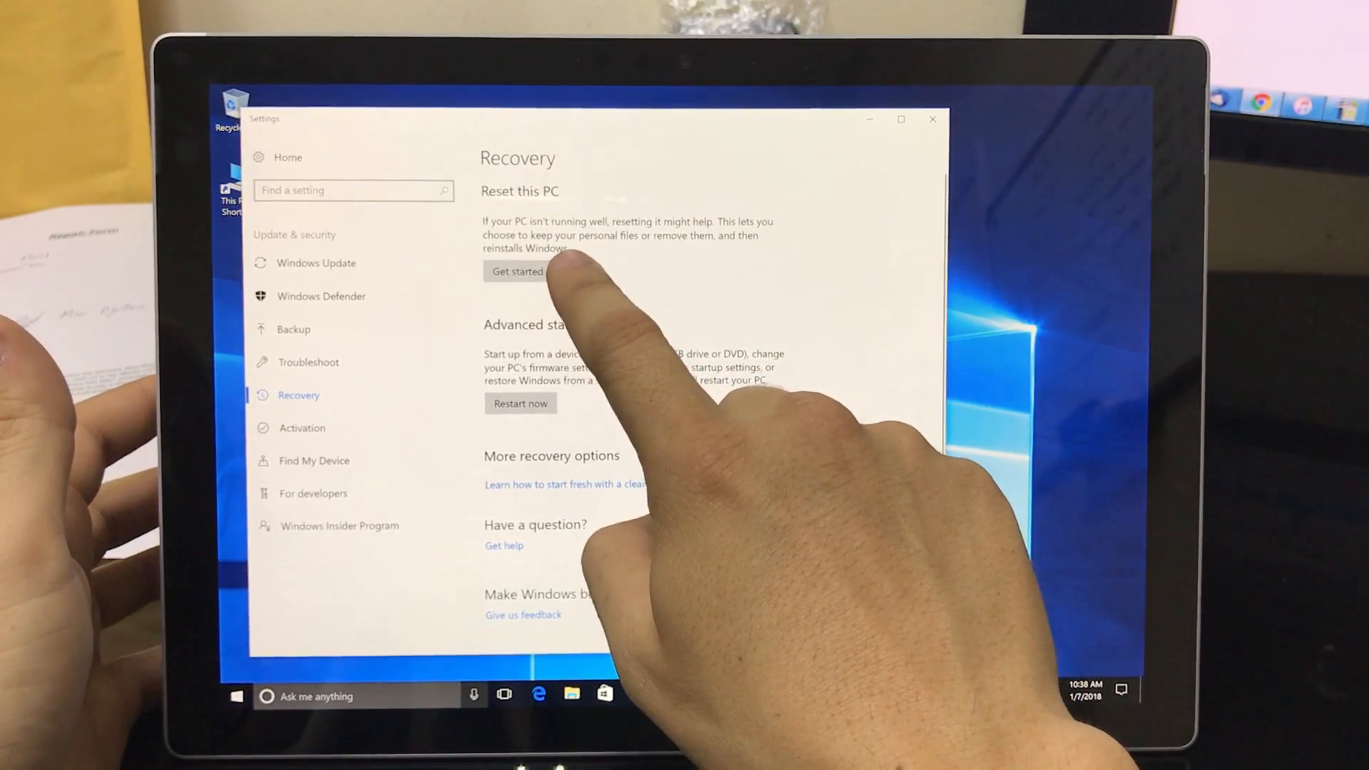
# Step: Start Reset this PC, pick Remove everything, then cancel at the clean-drives prompt
pyautogui.click(515, 271)
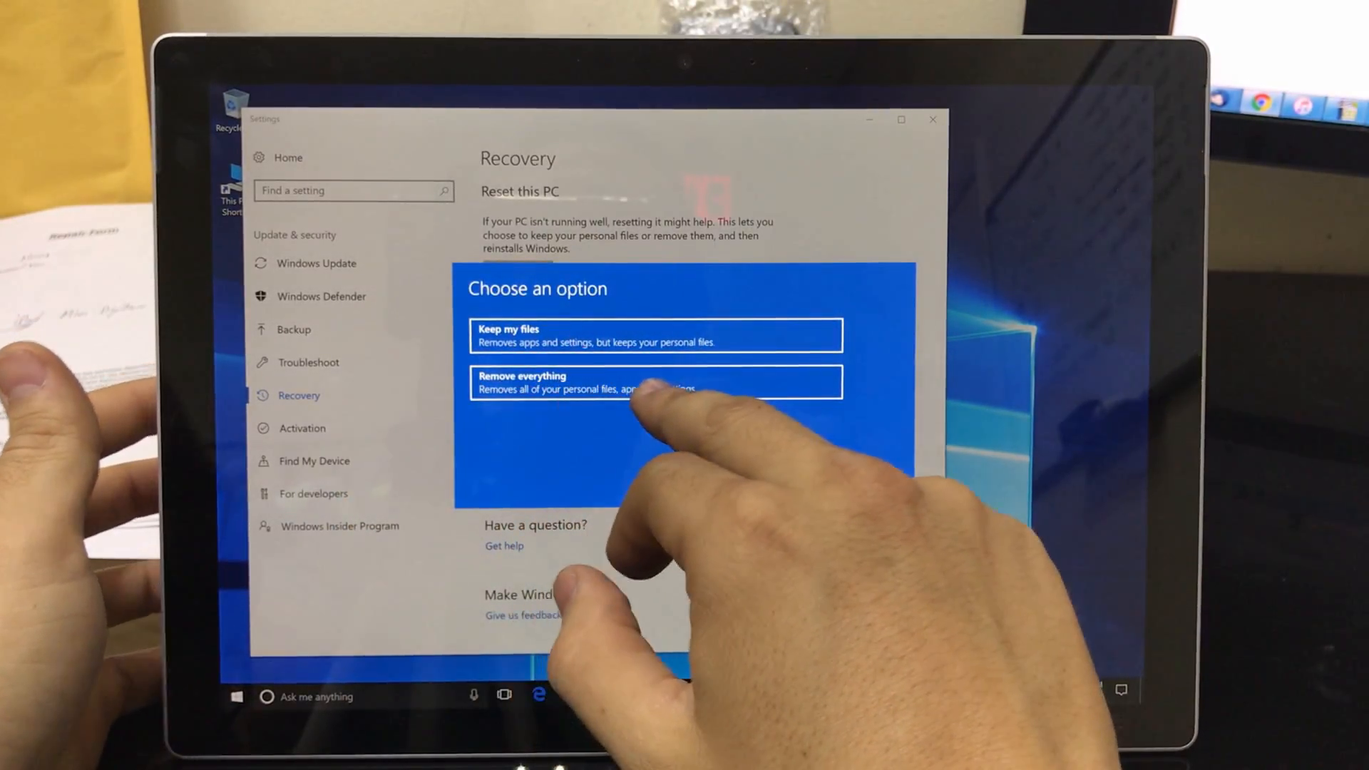
pyautogui.click(654, 382)
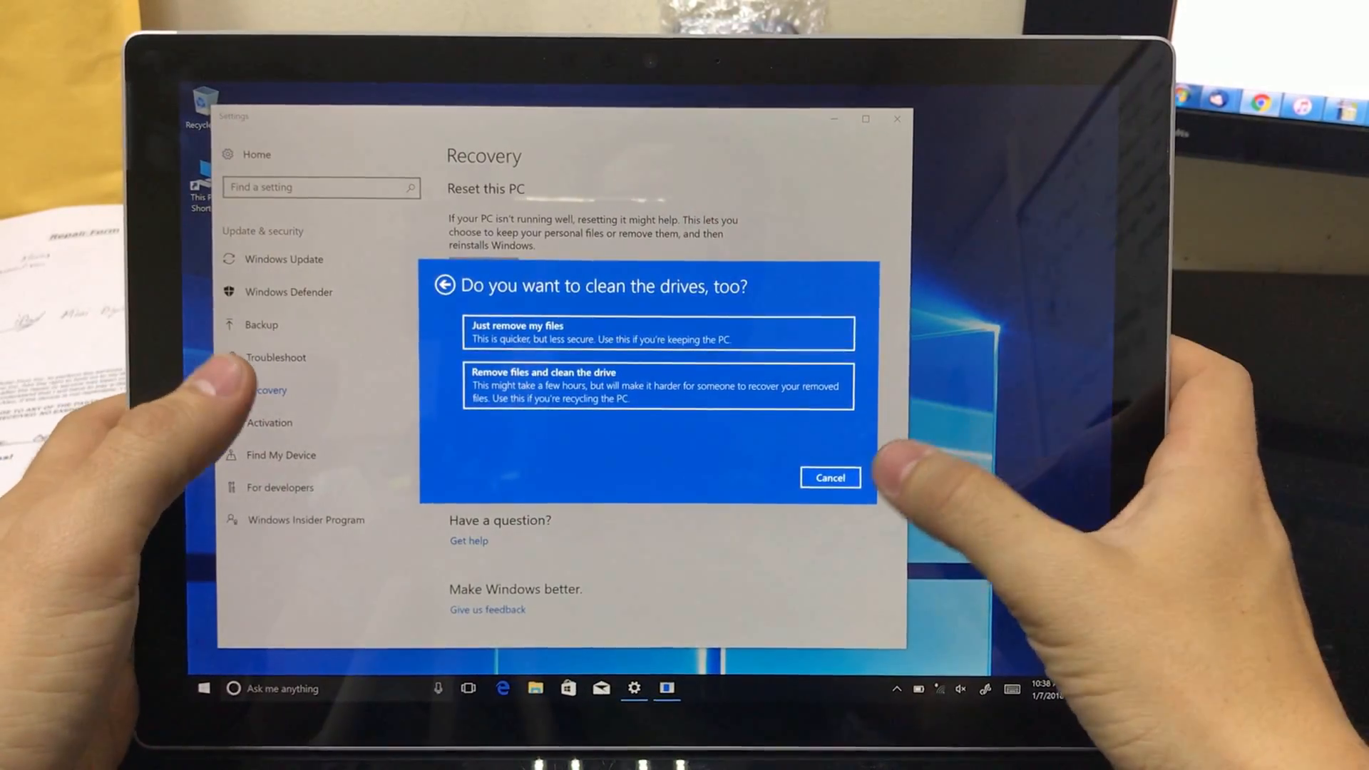
pyautogui.click(828, 477)
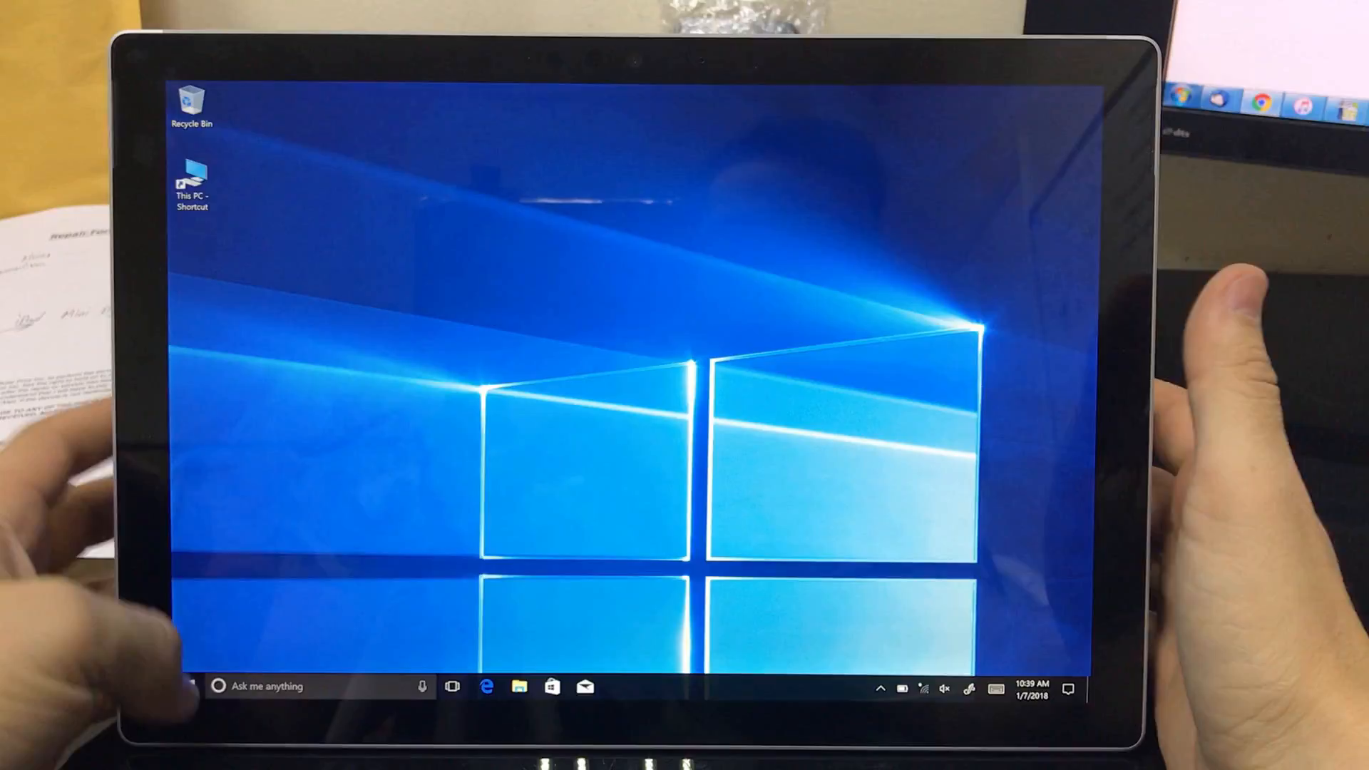
# Step: Sign out from the Start menu to return to the sign-in screen
pyautogui.click(190, 685)
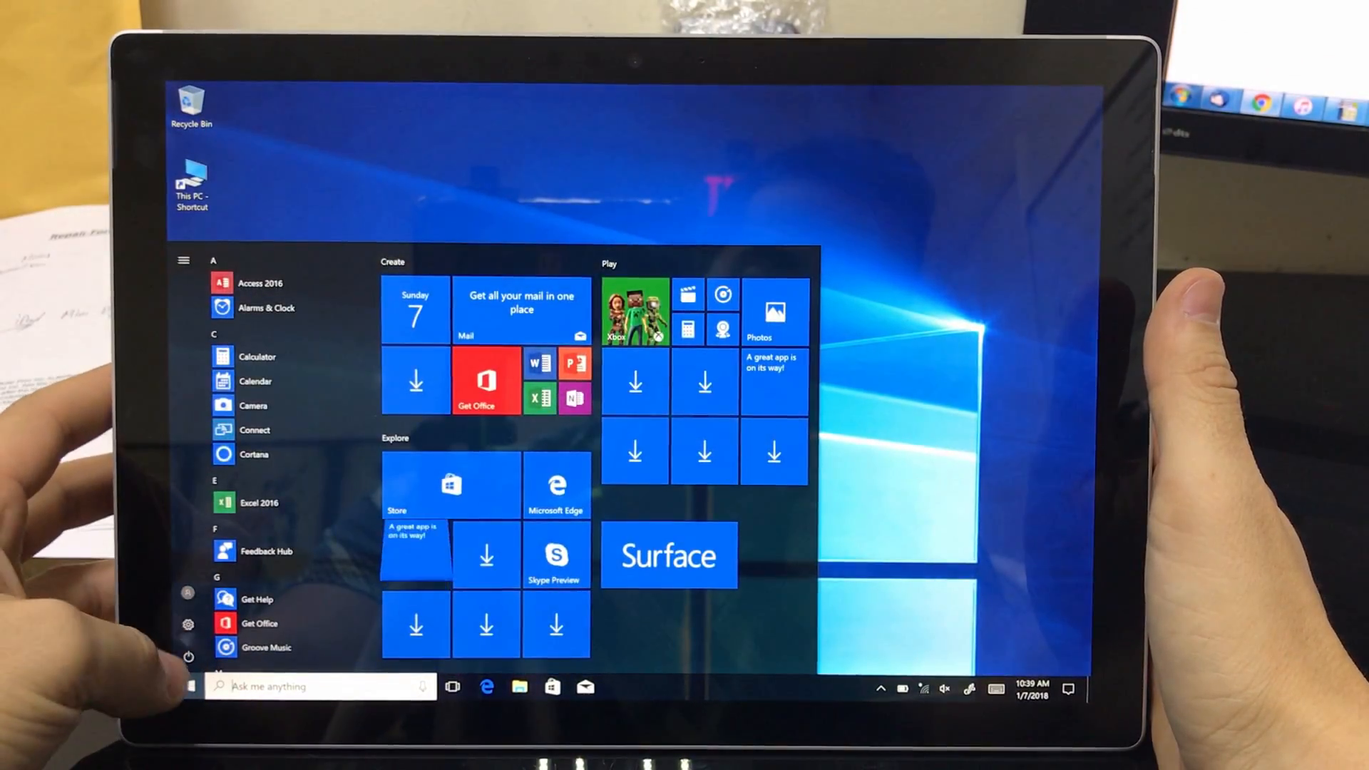
pyautogui.click(187, 632)
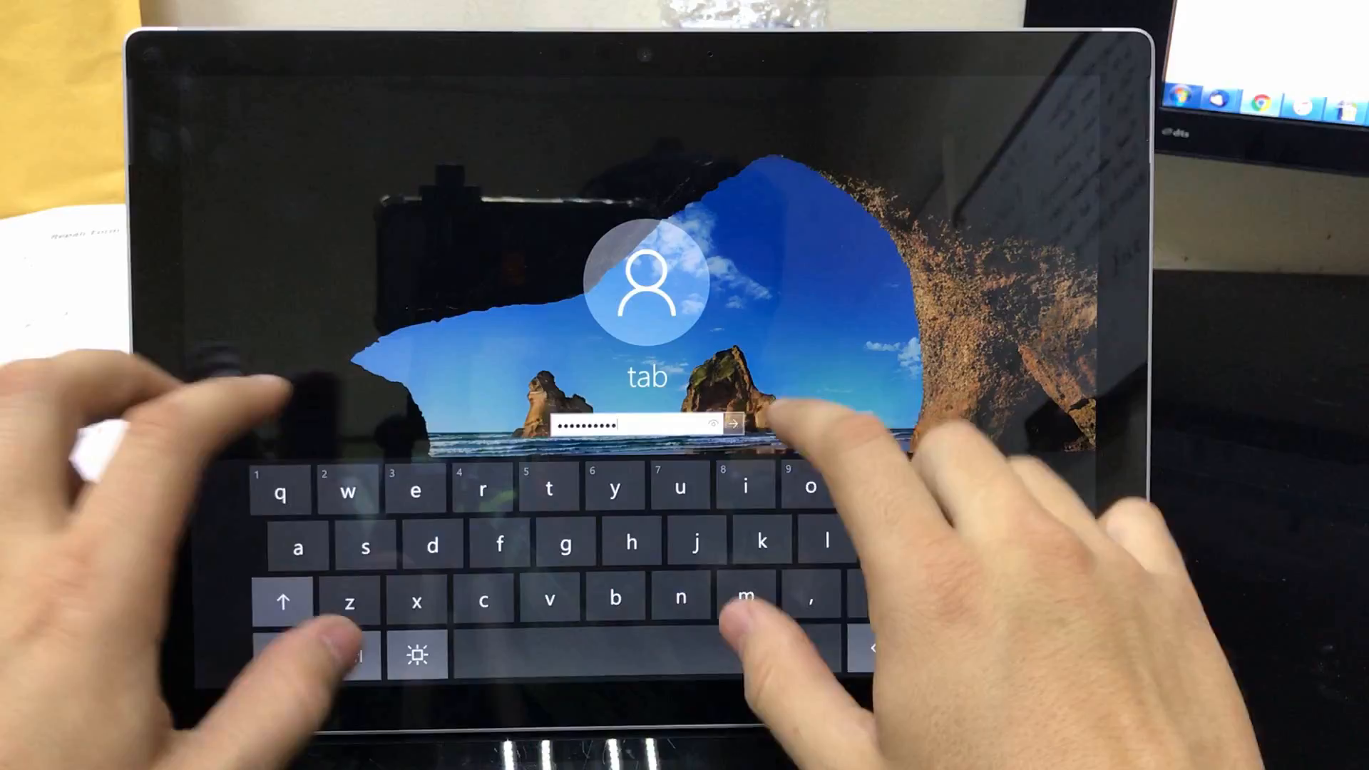
pyautogui.click(736, 424)
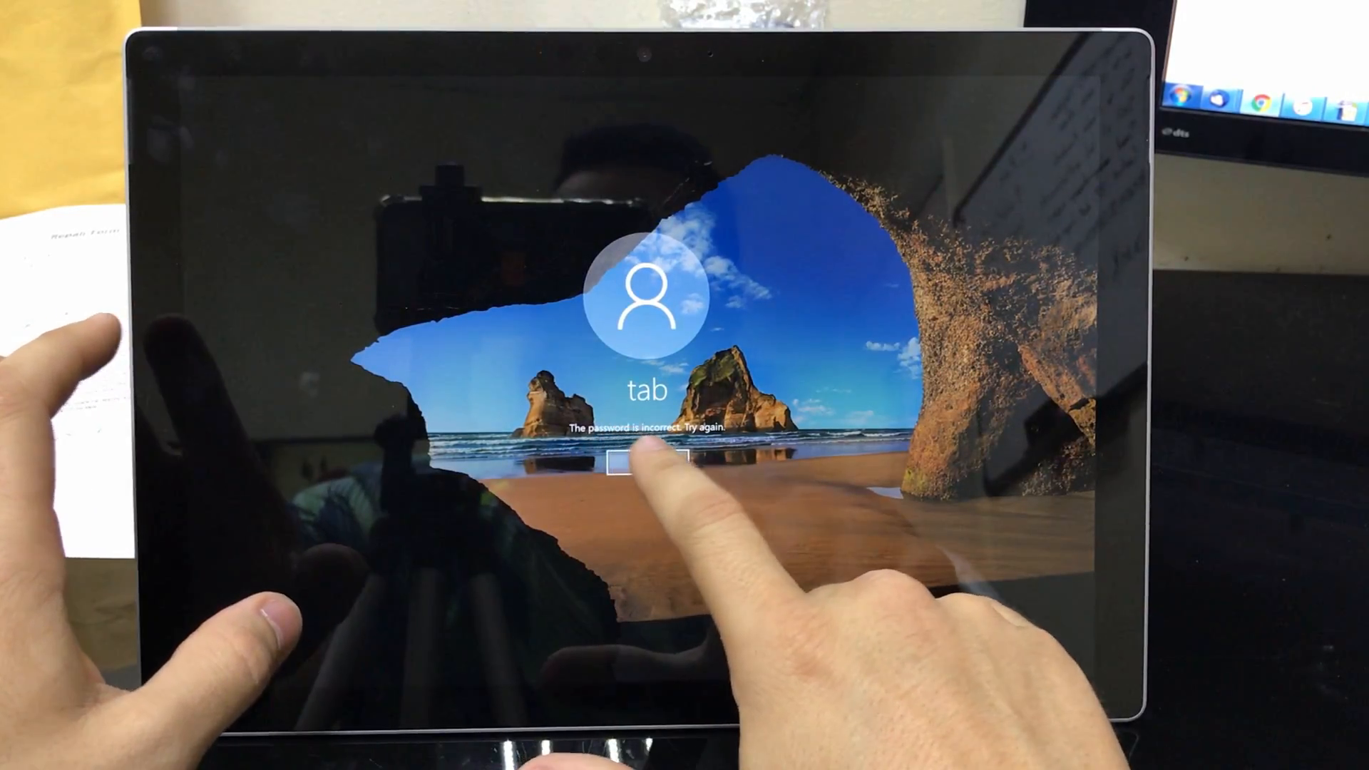
pyautogui.click(622, 461)
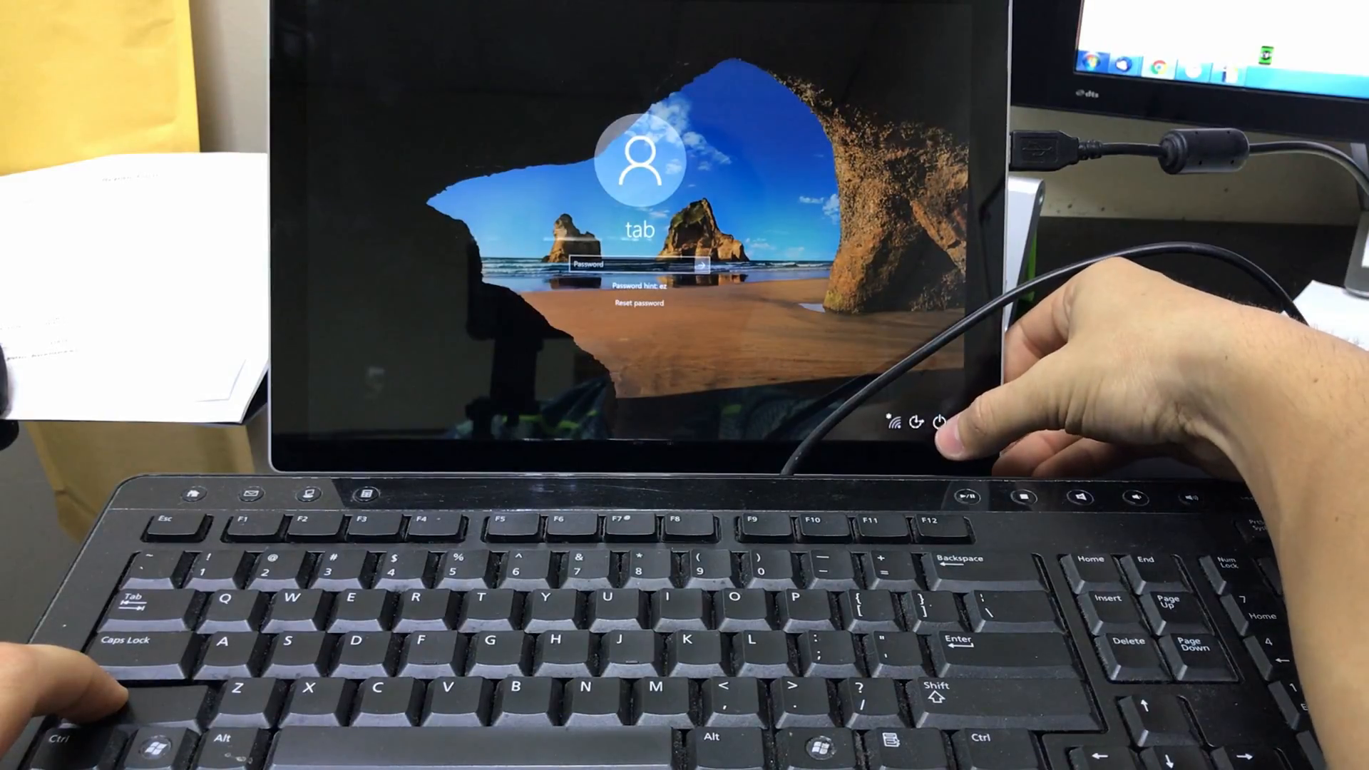
# Step: Shift-restart from the sign-in screen's power menu into the Choose an option screen
pyautogui.click(938, 422)
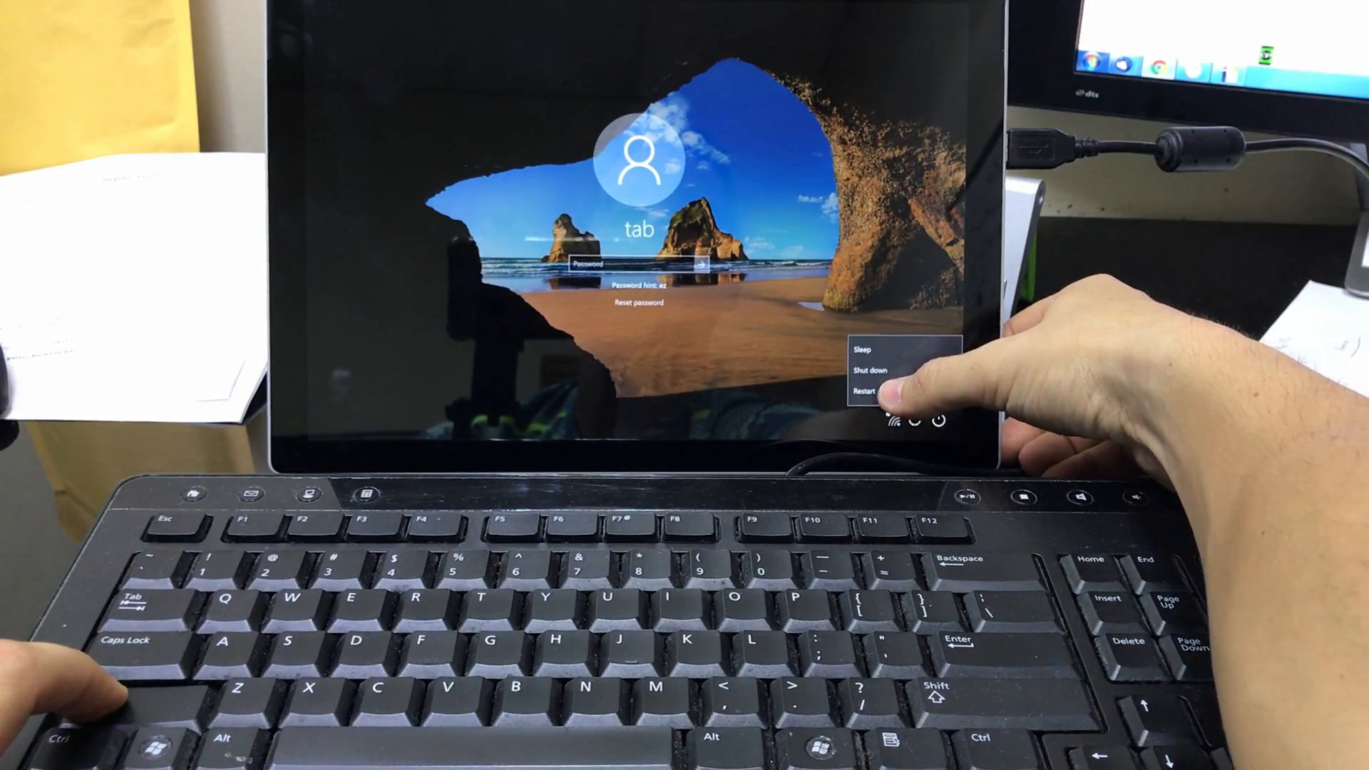
pyautogui.click(864, 390)
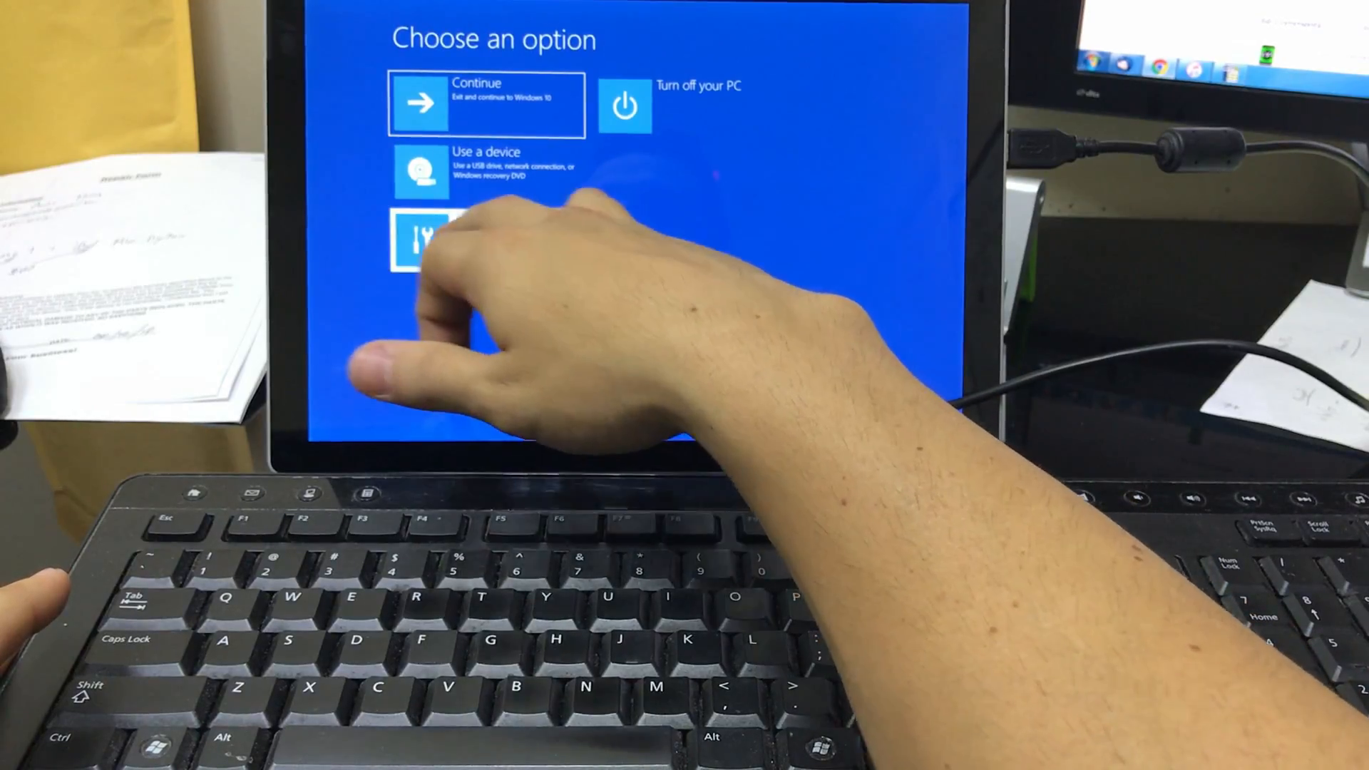
# Step: Go through Troubleshoot, Reset this PC and Remove everything to the ready-to-go screen
pyautogui.click(424, 242)
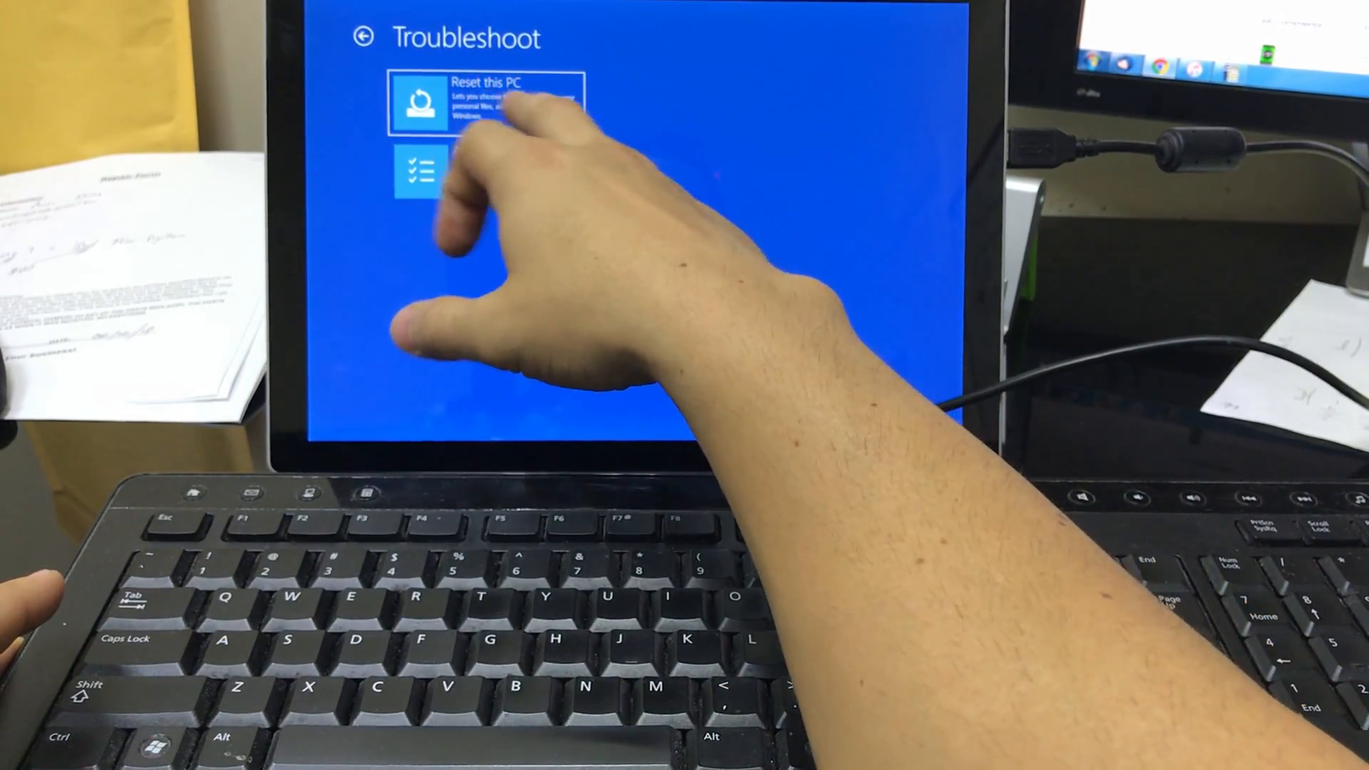
pyautogui.click(485, 103)
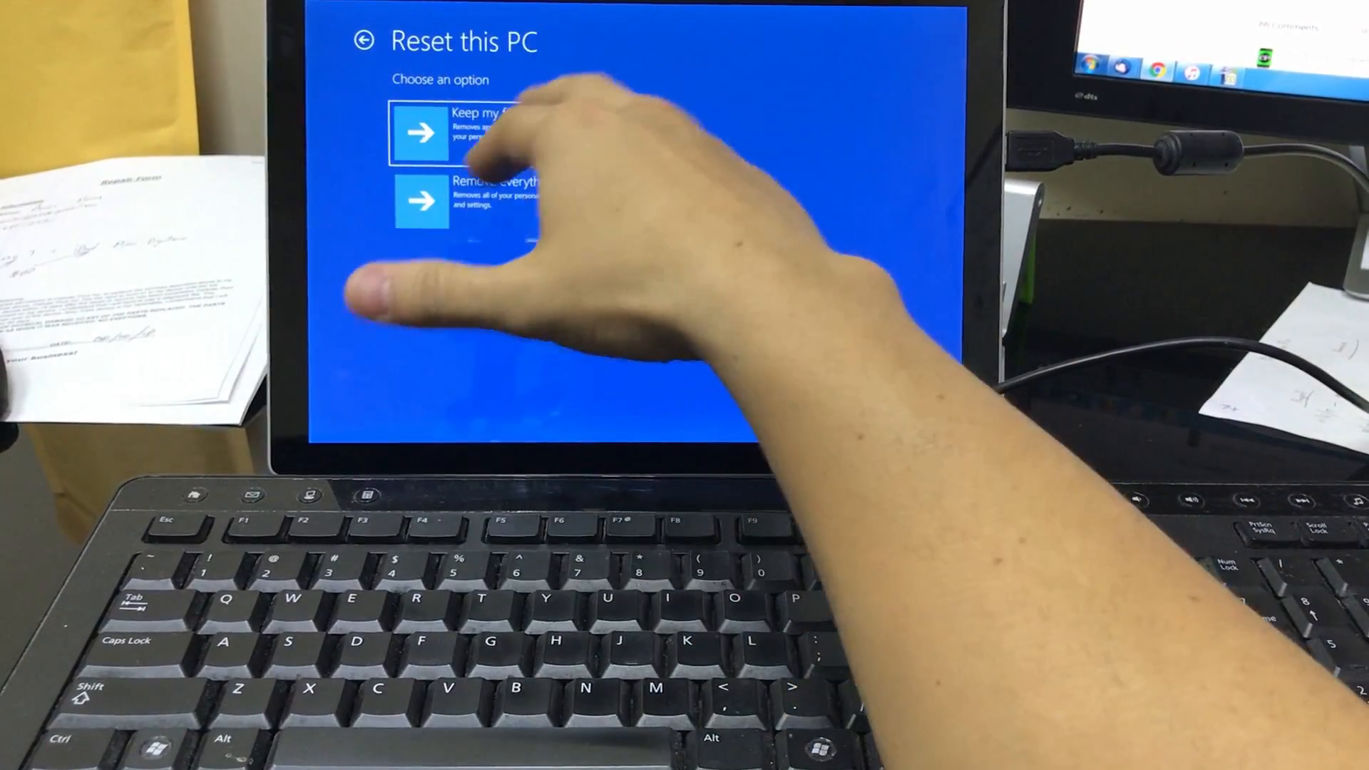
pyautogui.click(422, 131)
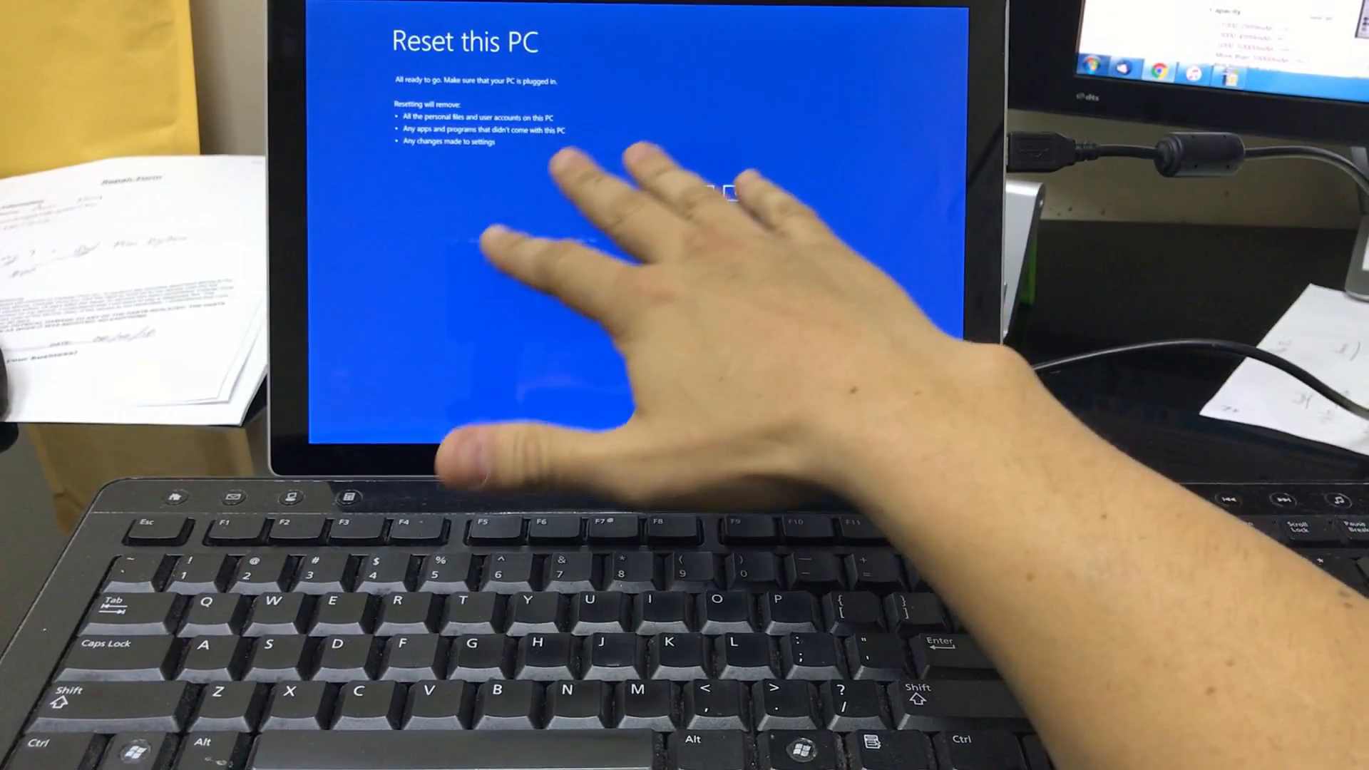
# Step: Confirm Reset on the 'All ready to go' screen so the PC begins resetting
pyautogui.click(690, 192)
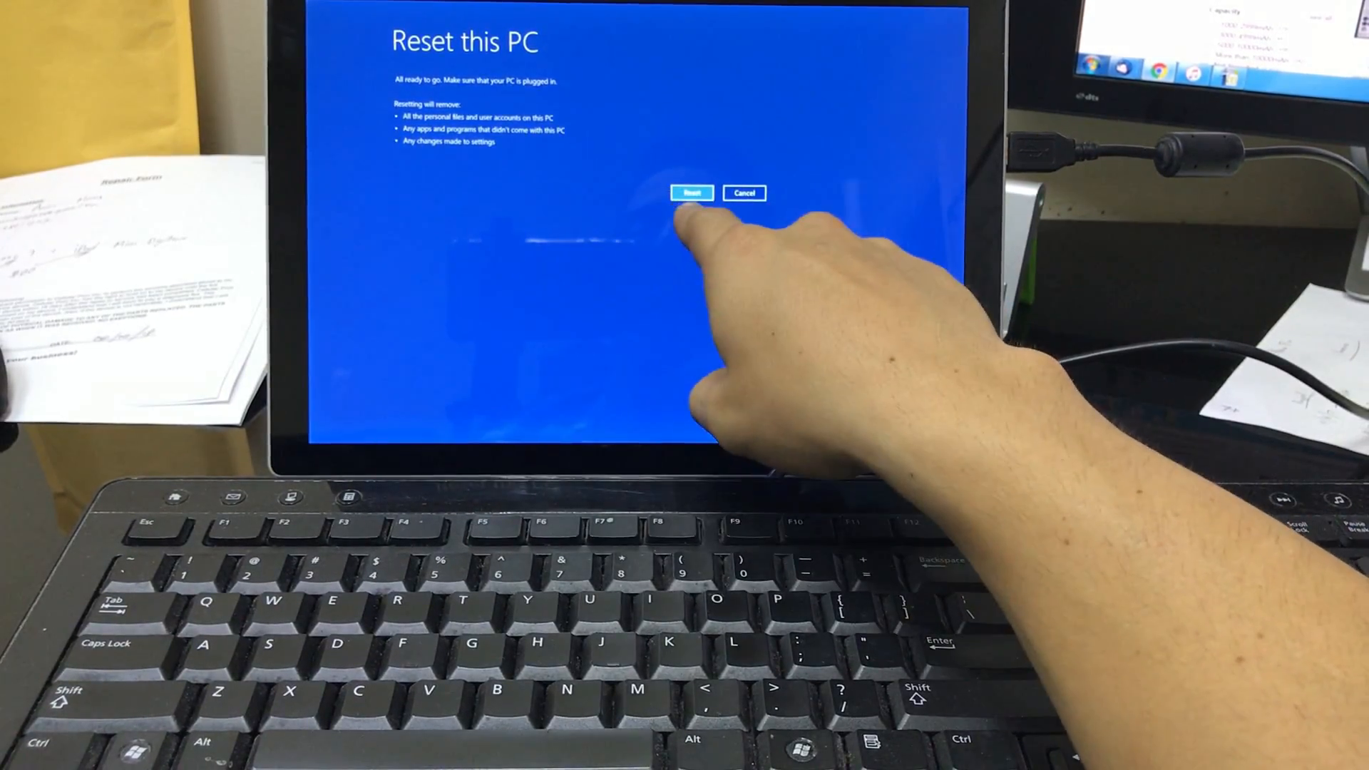
pyautogui.click(691, 192)
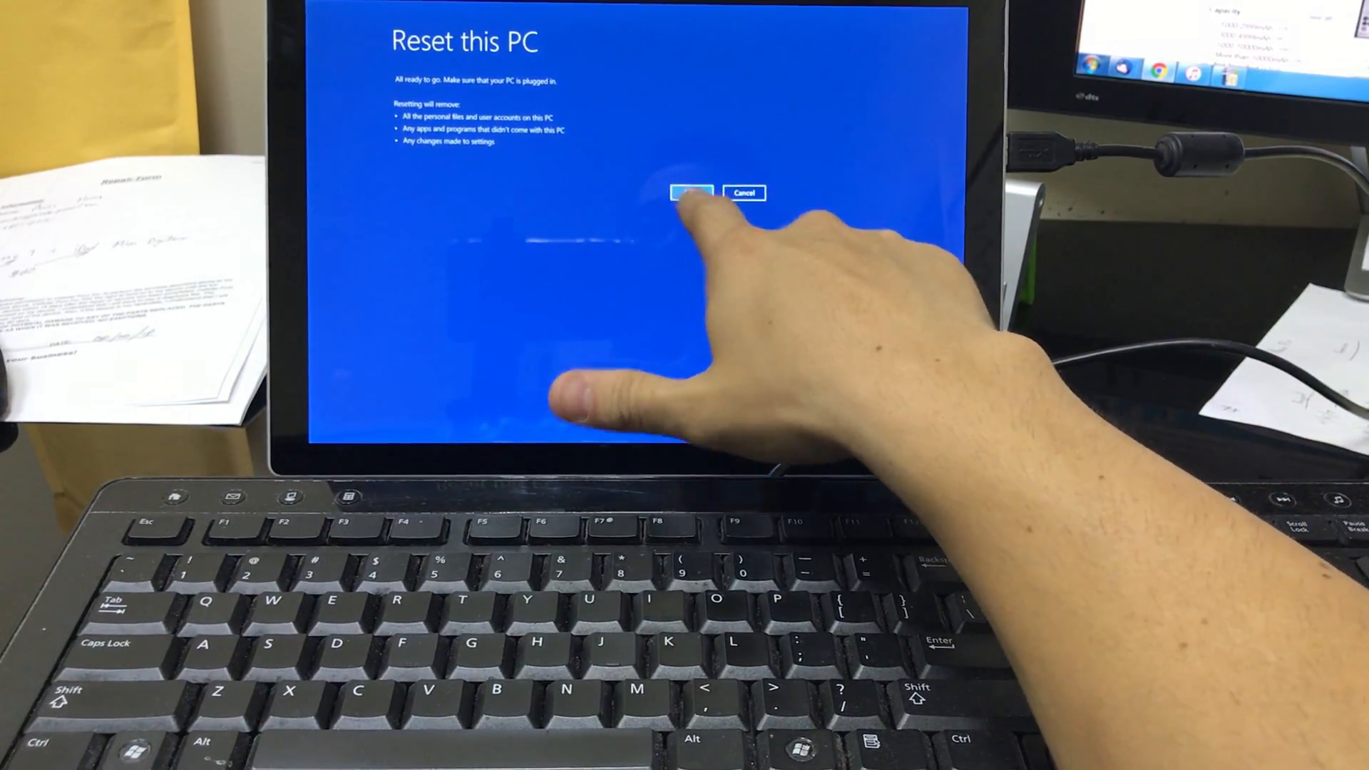
pyautogui.click(690, 193)
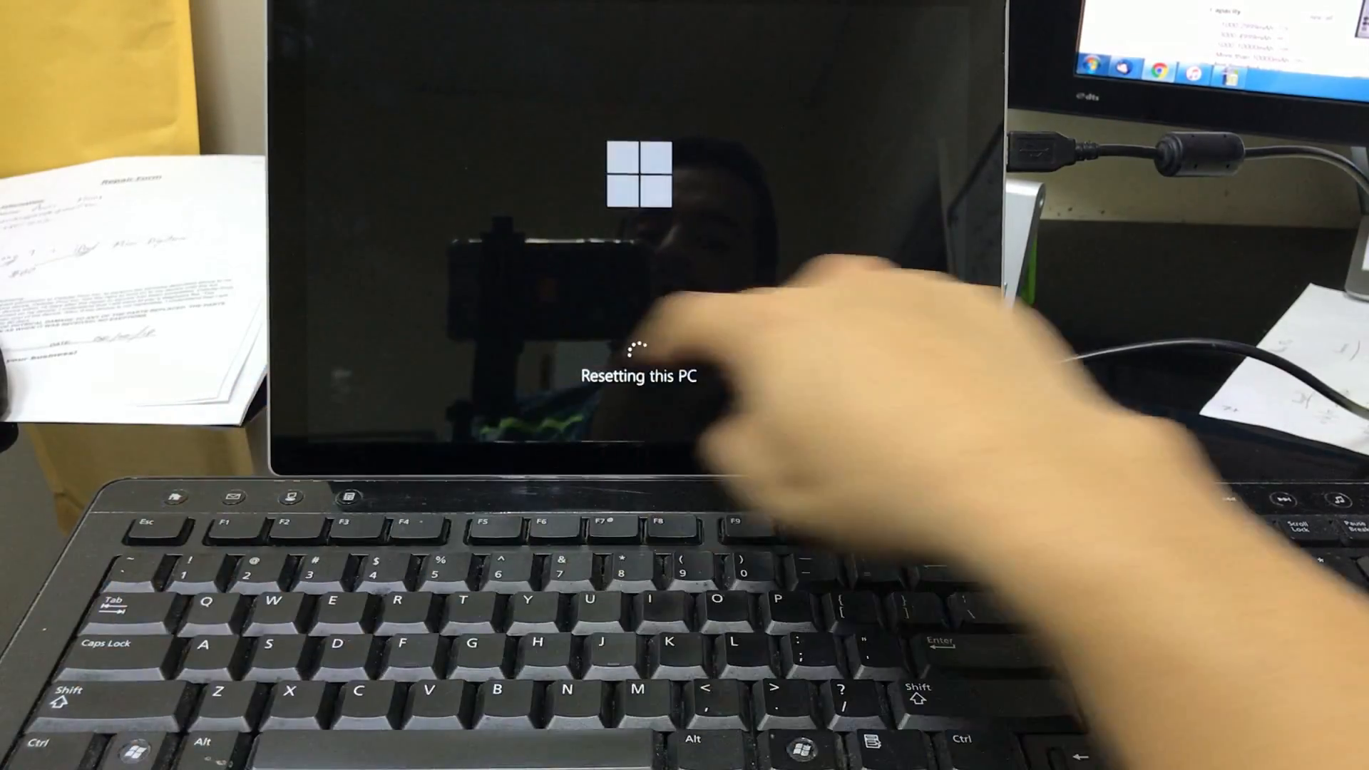